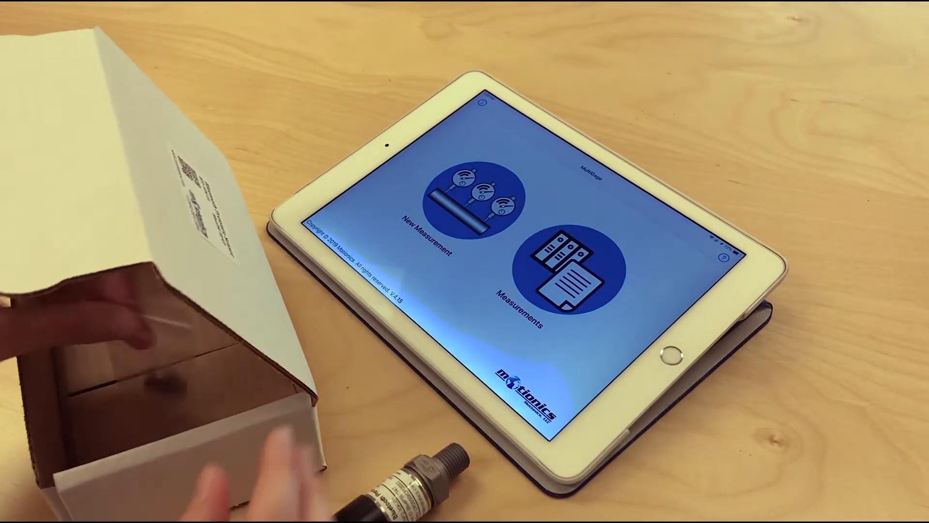
{"action": "mouse_move", "coordinate": [415, 462]}
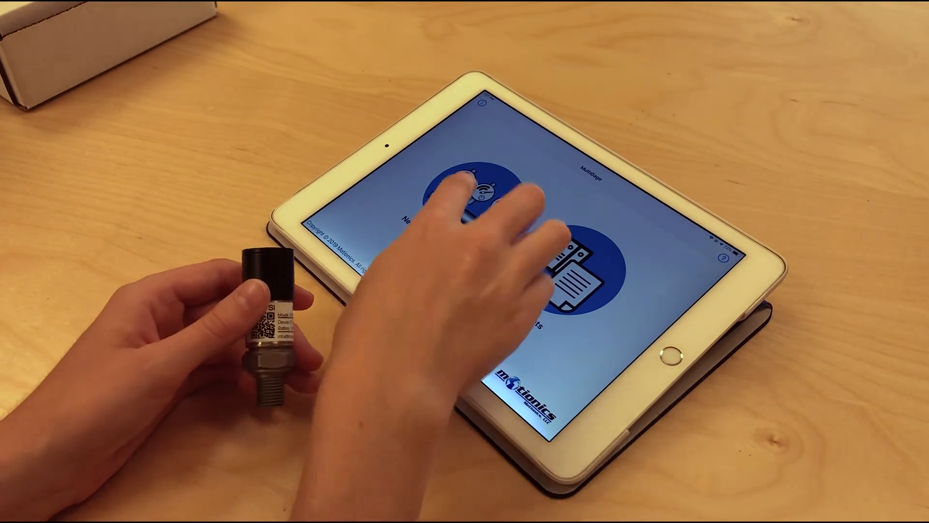
- Start a new measurement and connect to the discovered BluePSI pressure sensor
{"action": "left_click", "coordinate": [480, 190]}
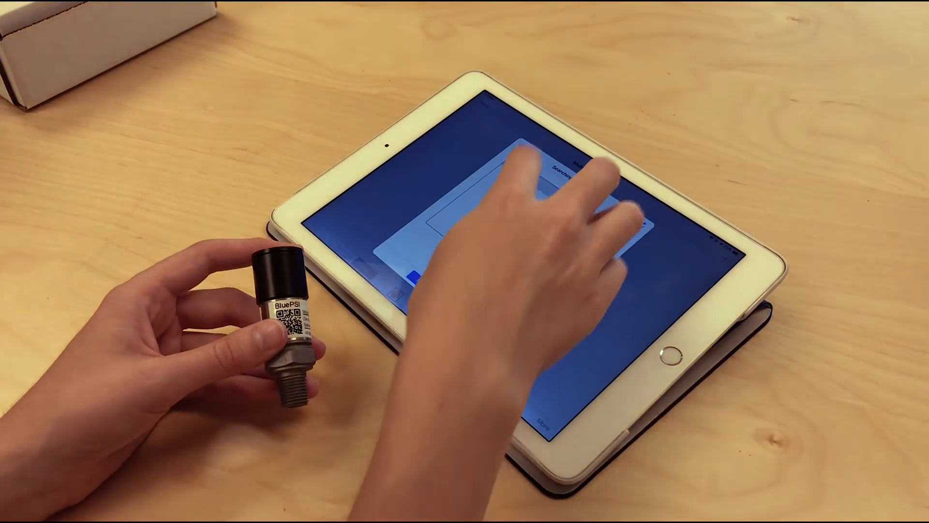
{"action": "left_click", "coordinate": [551, 171]}
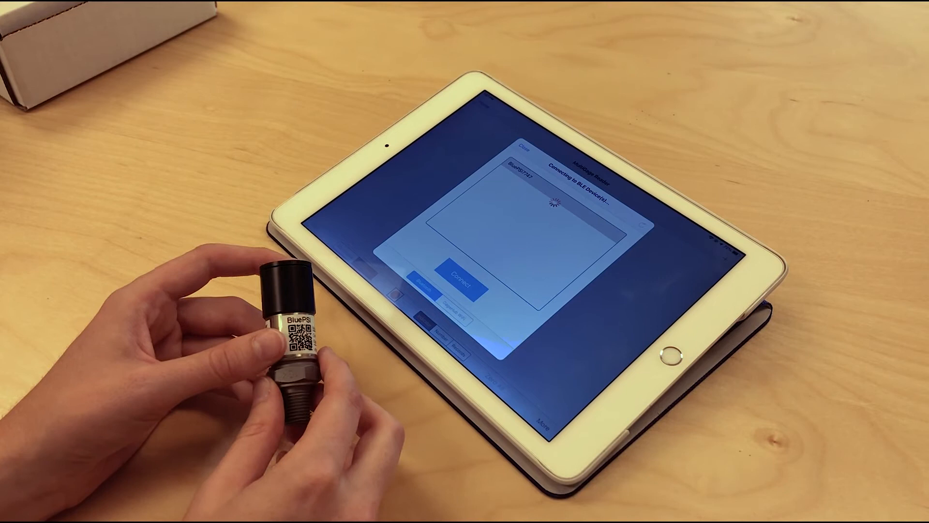
{"action": "left_click", "coordinate": [463, 281]}
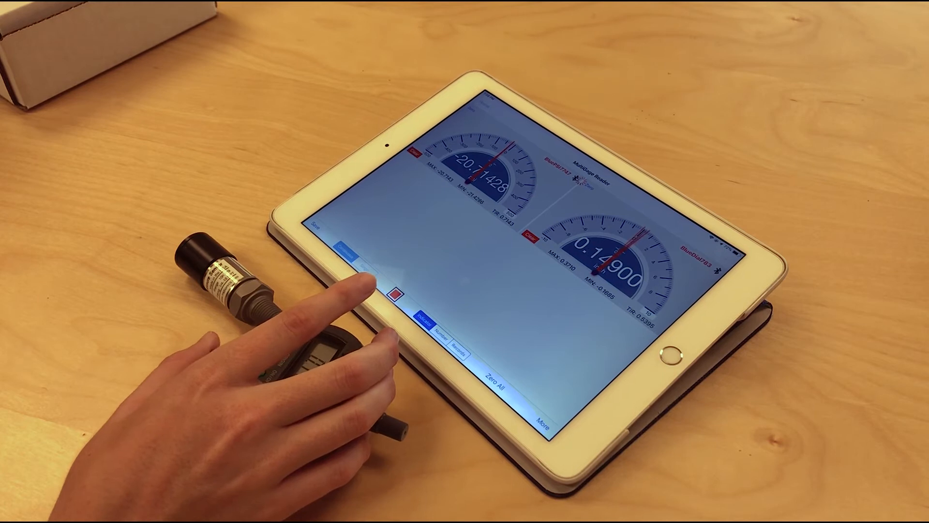
- Stop the continuous recording and choose Save in the Recording Finished alert
{"action": "left_click", "coordinate": [366, 294]}
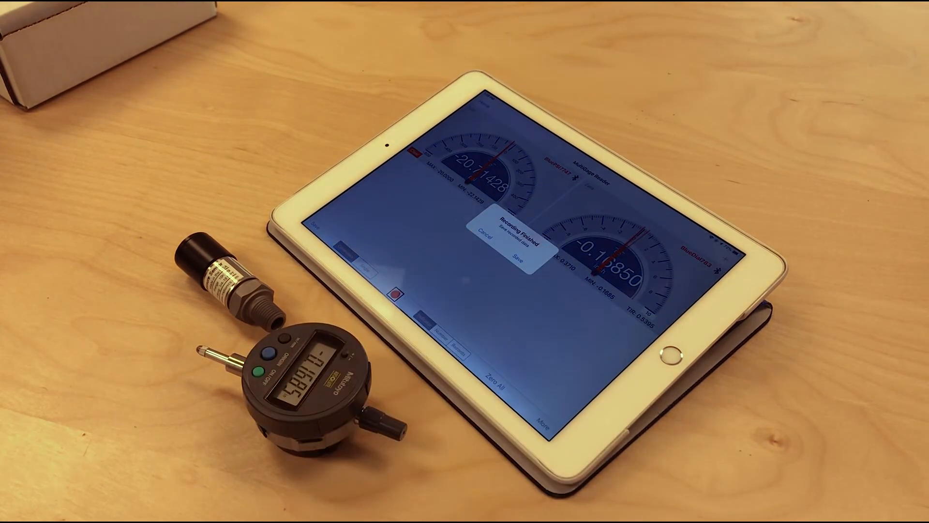
{"action": "left_click", "coordinate": [518, 259]}
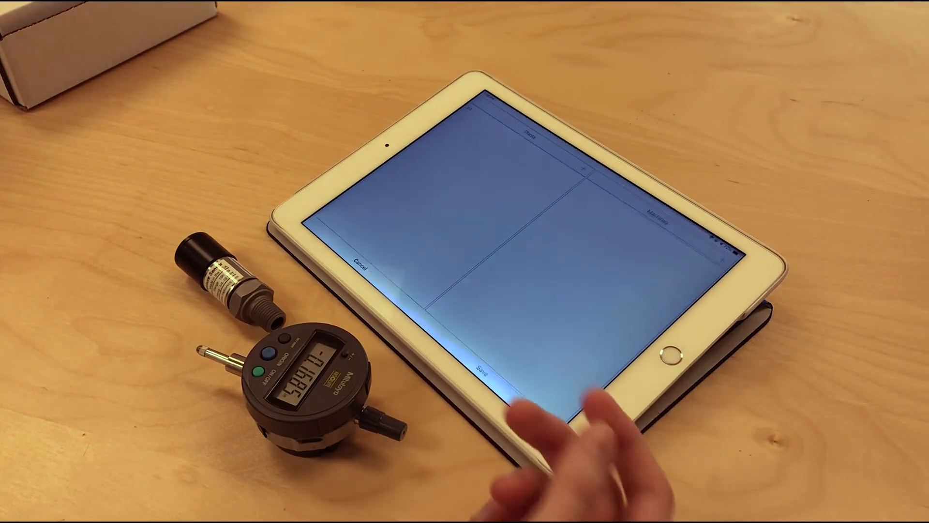